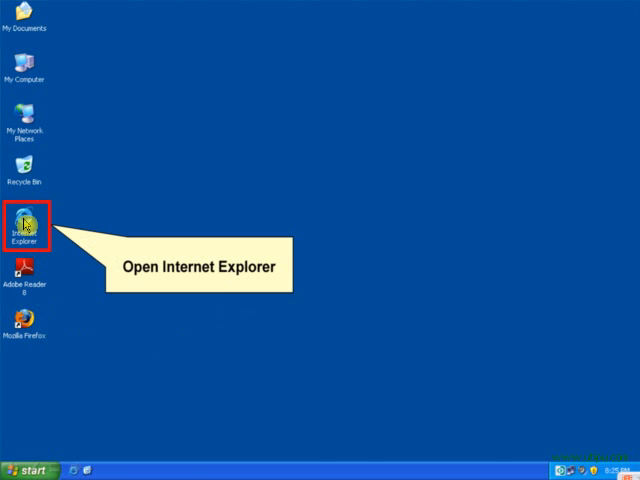
Step: Launch Internet Explorer and reach the Skype for Windows download page on skype.com
double_click(24, 224)
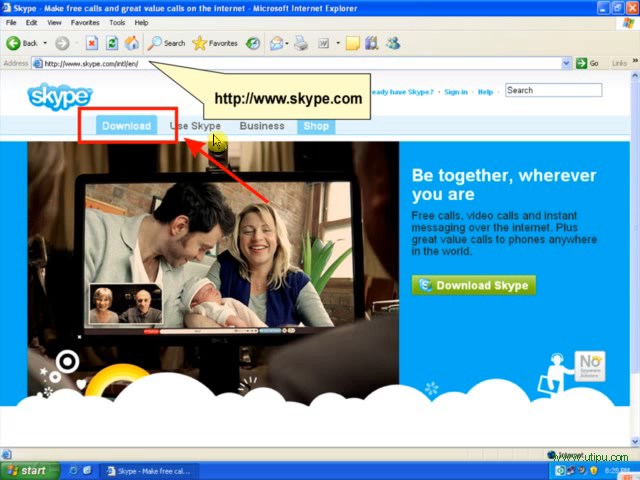
mouse_move(304, 112)
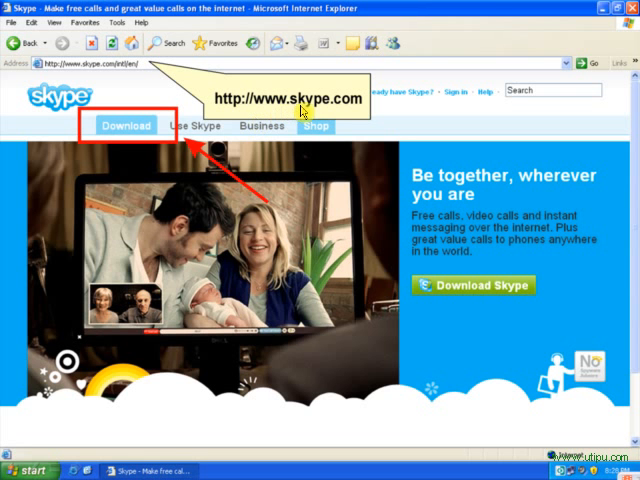
mouse_move(348, 110)
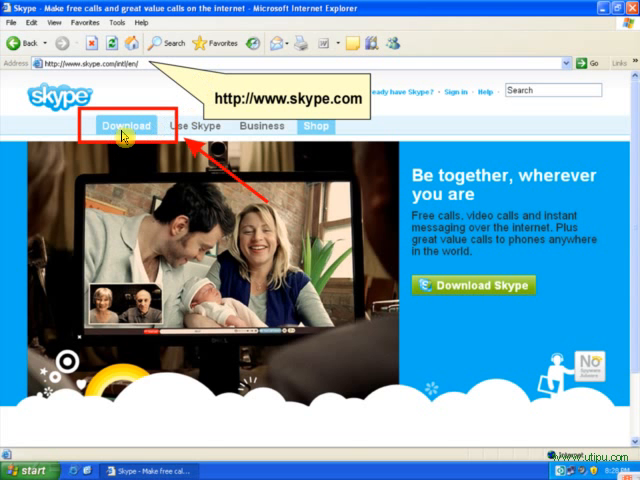
click(124, 126)
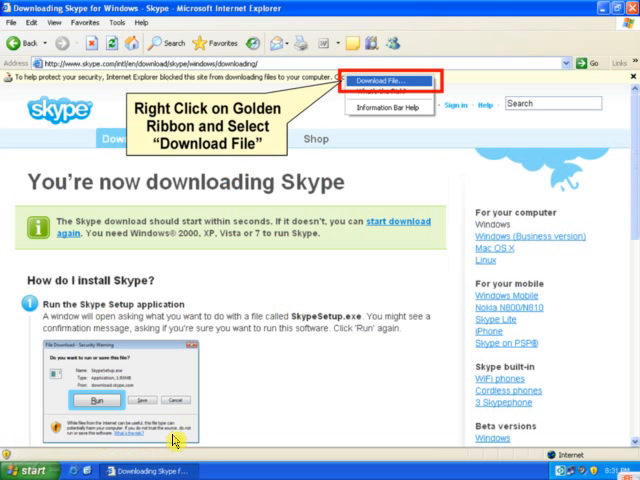
mouse_move(216, 224)
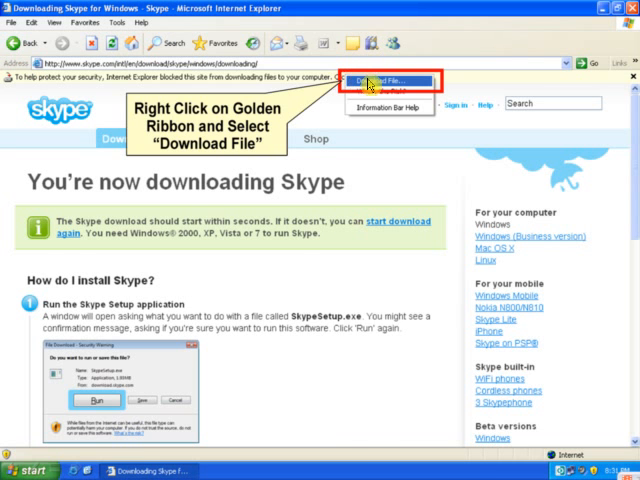
Step: Allow the security-blocked Skype setup file download through the information bar
click(380, 80)
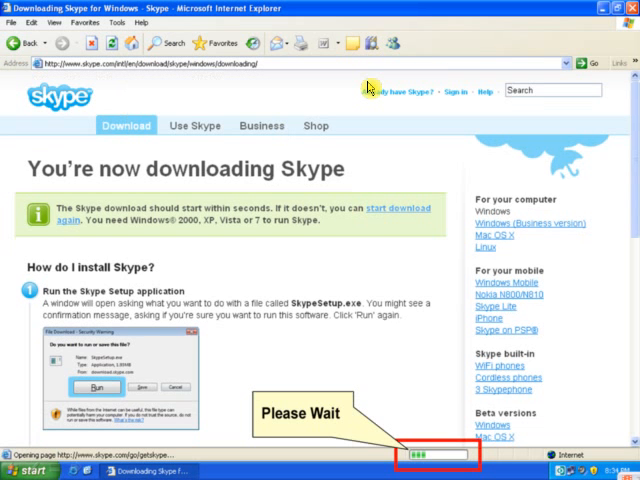
mouse_move(356, 278)
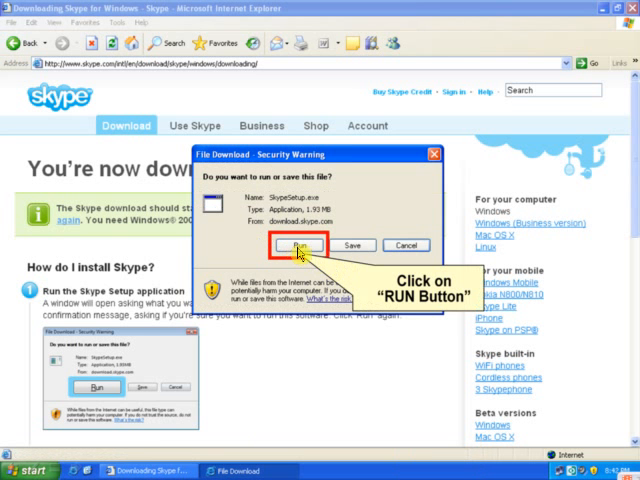
mouse_move(360, 256)
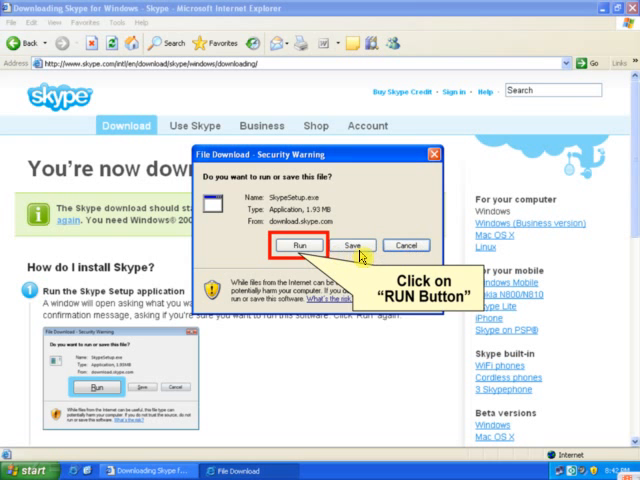
Step: Run the downloaded Skype setup file past the File Download and Security Warning prompts
click(284, 246)
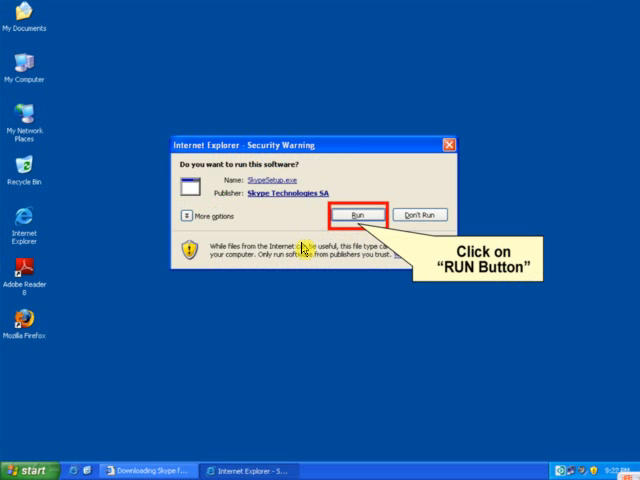
mouse_move(326, 236)
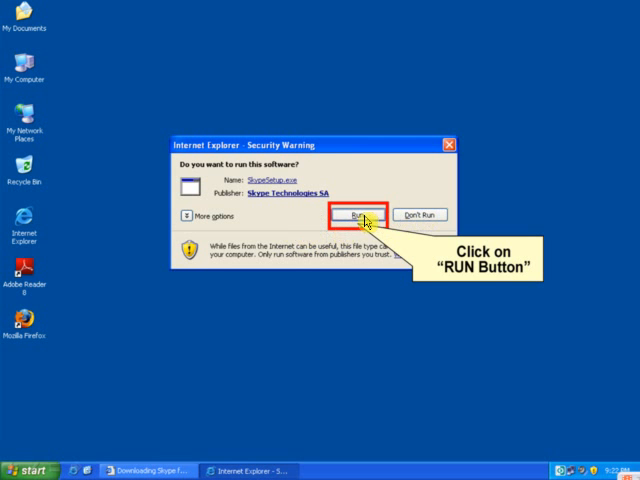
click(360, 216)
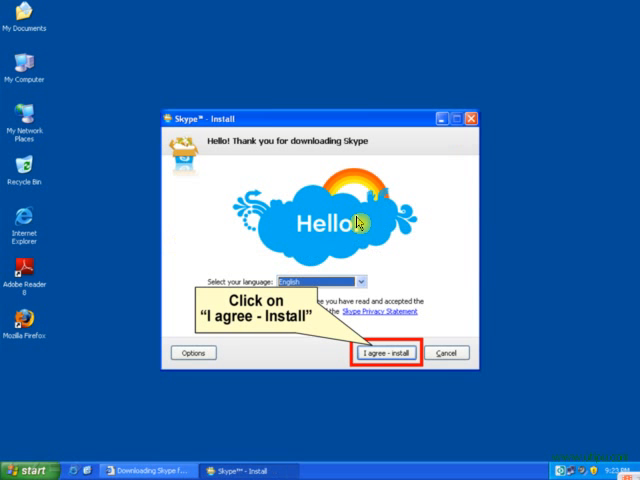
mouse_move(420, 244)
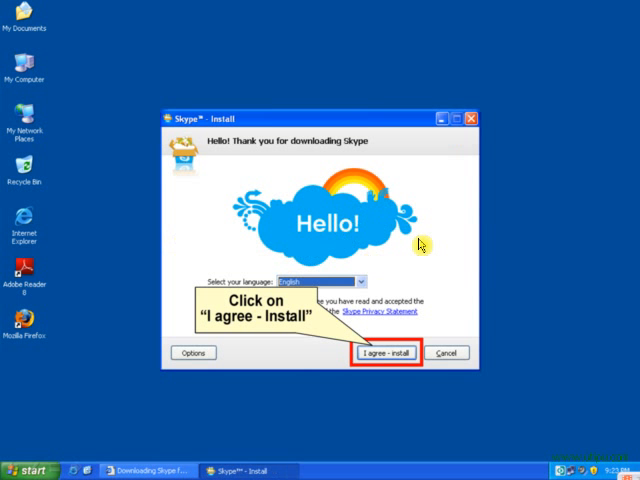
mouse_move(428, 260)
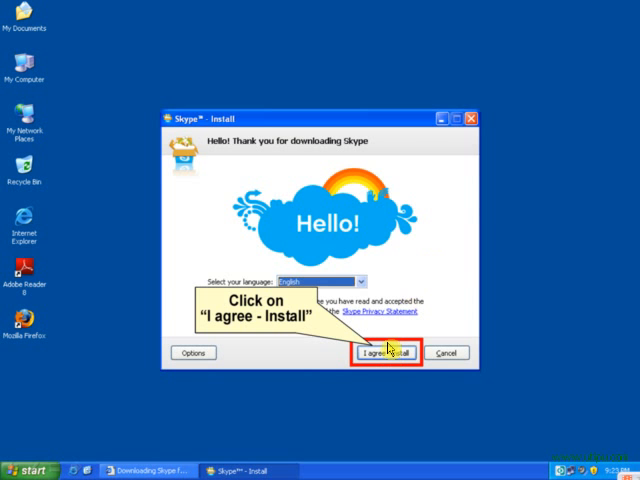
Step: Agree to the Skype terms and continue installing past the optional toolbar offer
click(388, 352)
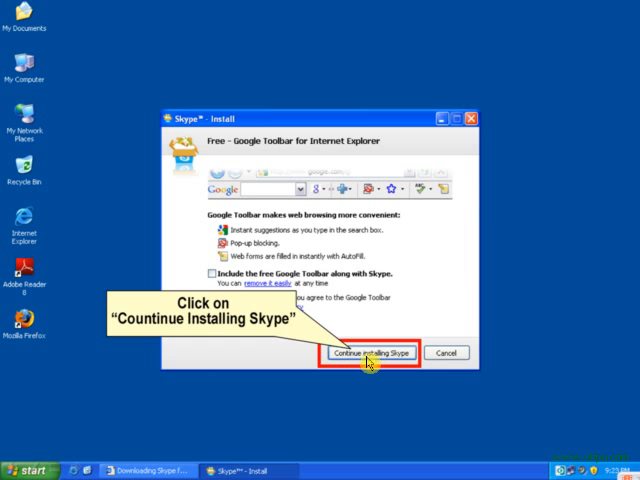
click(368, 352)
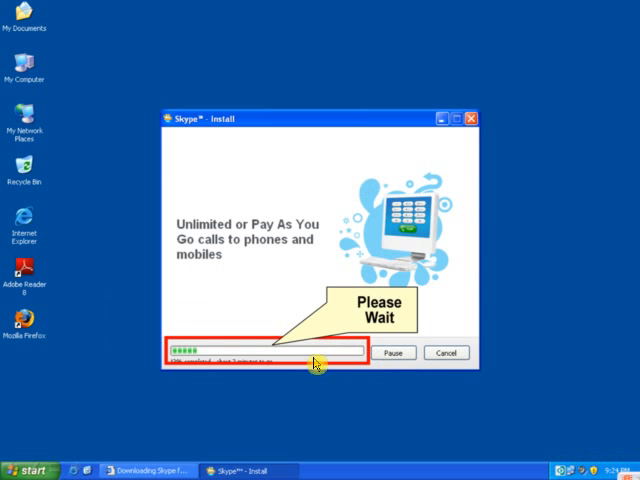
mouse_move(278, 338)
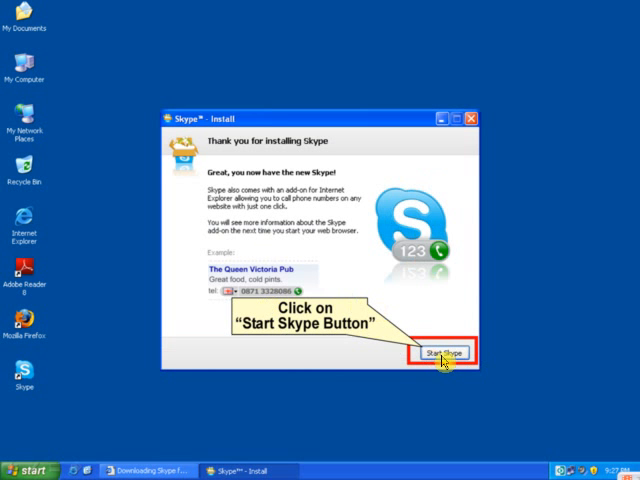
Step: Start Skype, submit the new account's name, password, email and California location, and sign in
click(444, 352)
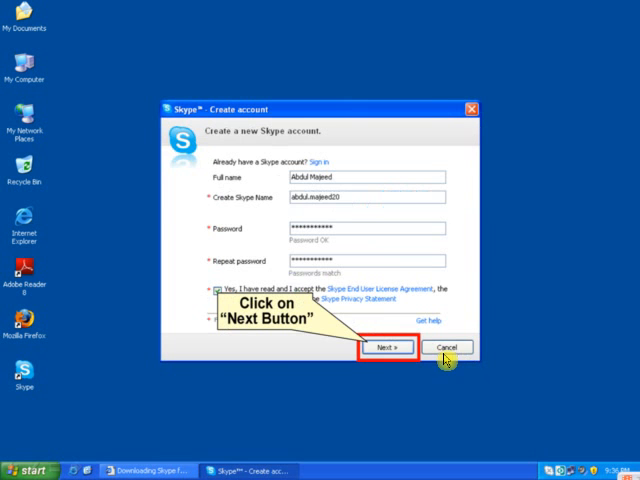
mouse_move(350, 192)
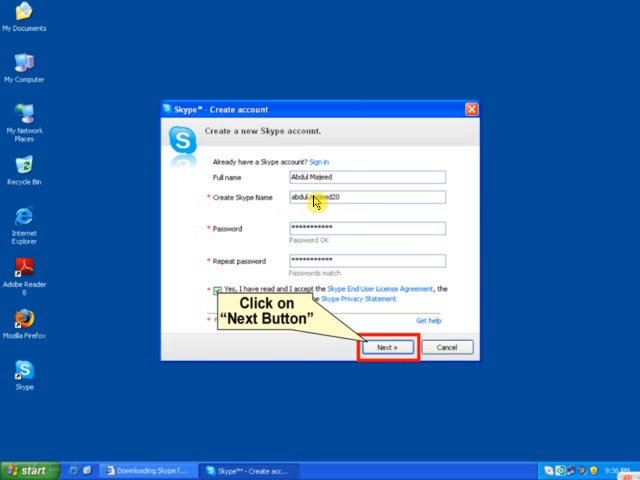
mouse_move(346, 220)
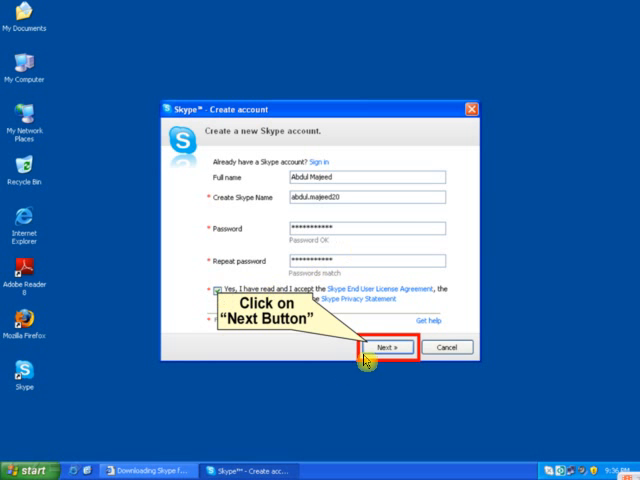
click(382, 348)
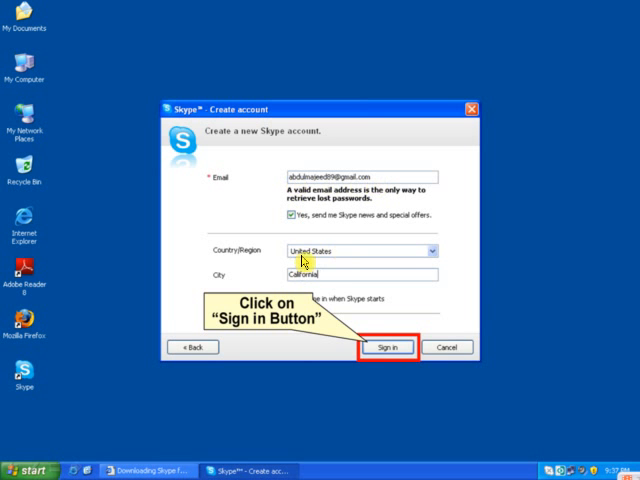
mouse_move(324, 288)
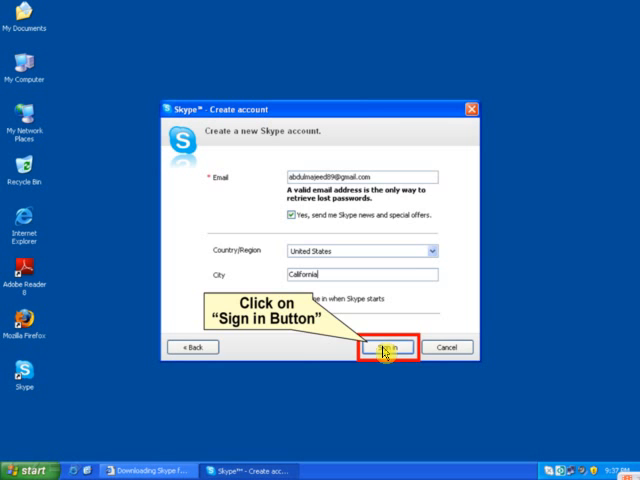
click(388, 348)
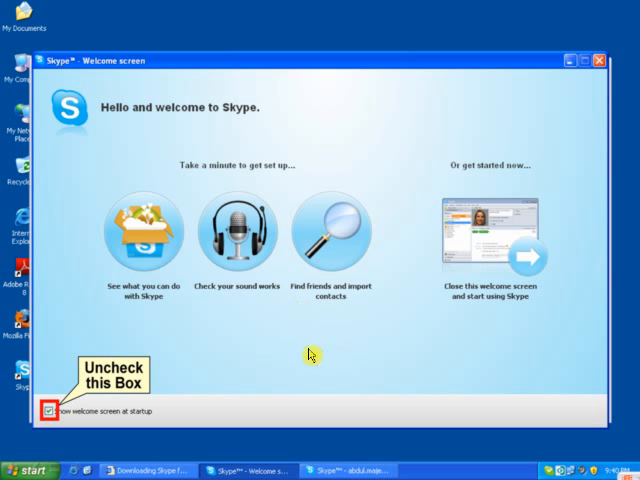
mouse_move(196, 318)
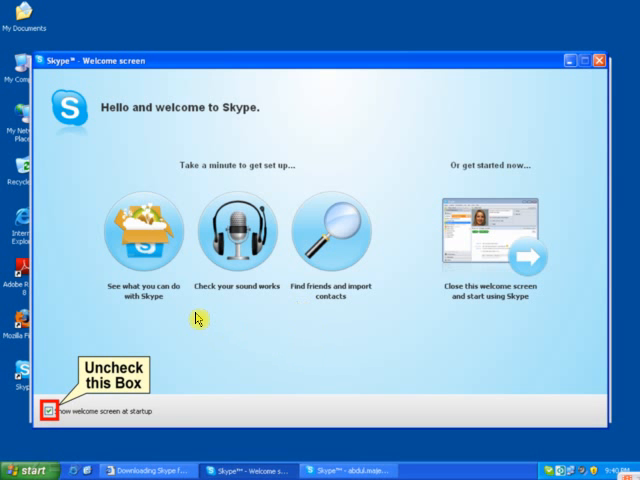
mouse_move(212, 336)
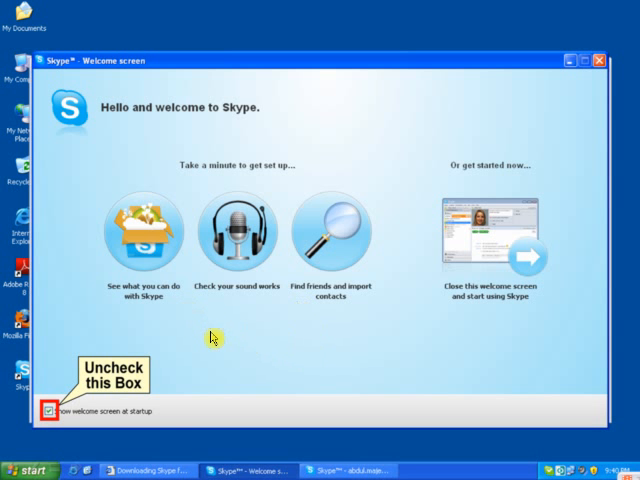
mouse_move(178, 336)
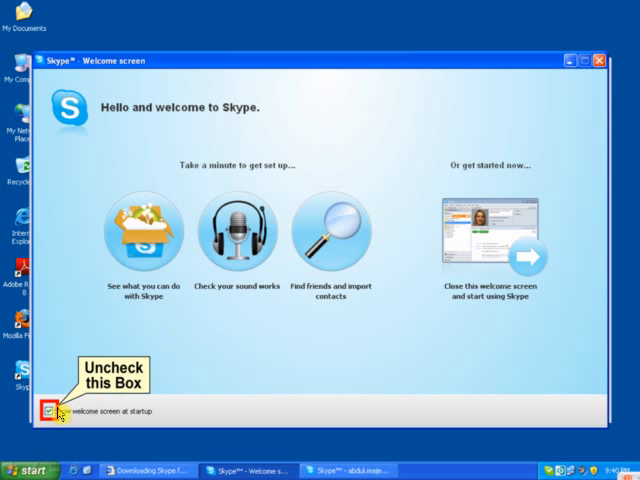
mouse_move(308, 356)
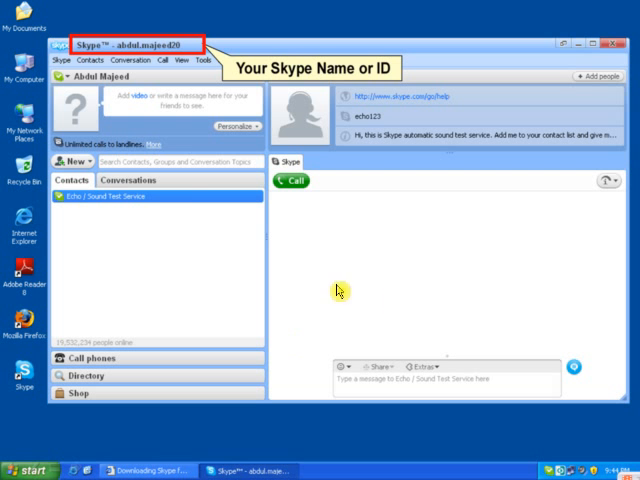
mouse_move(120, 60)
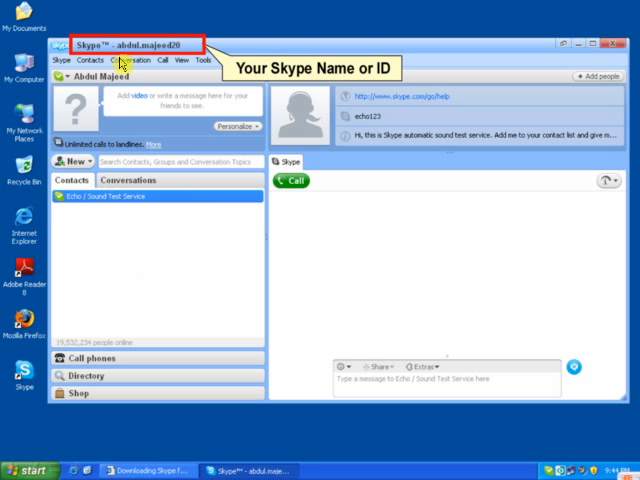